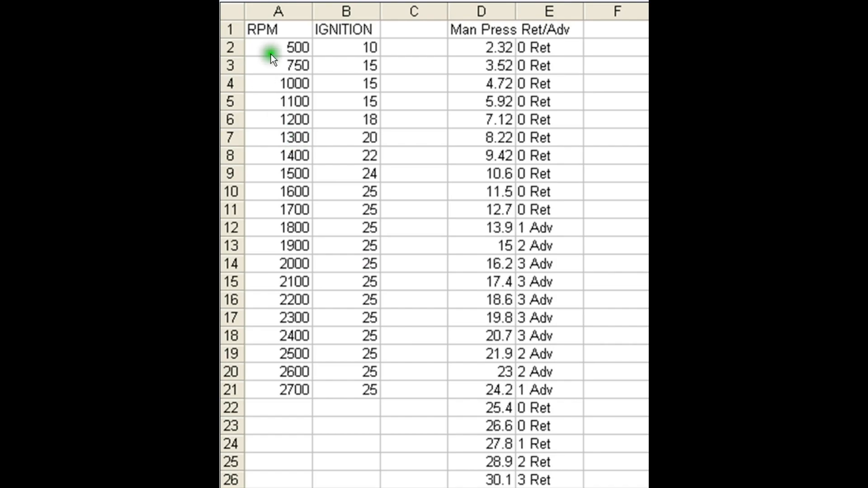
pyautogui.moveTo(277, 133)
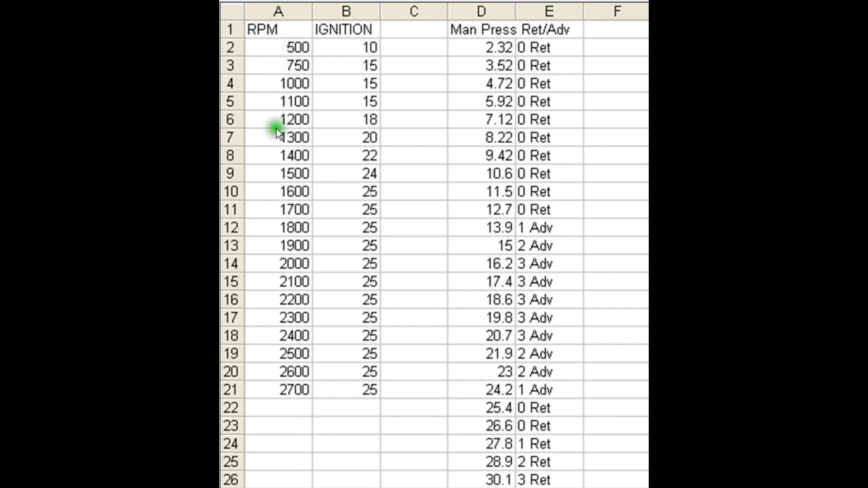
pyautogui.moveTo(266, 55)
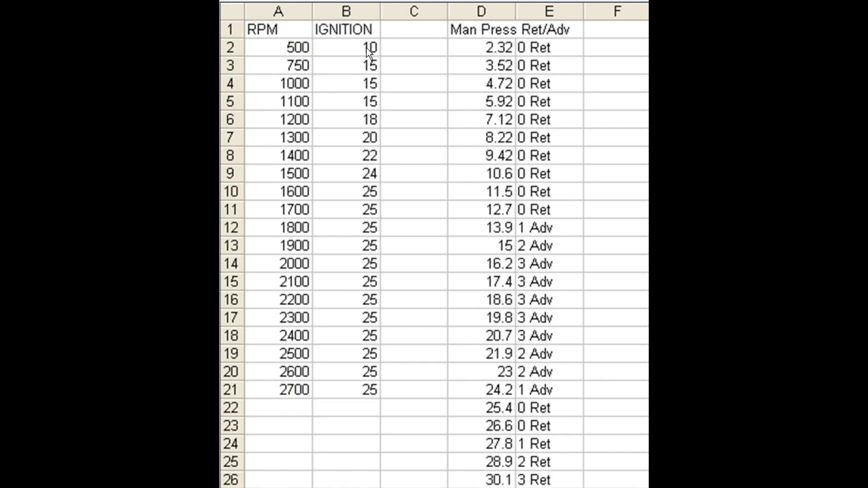
pyautogui.click(369, 47)
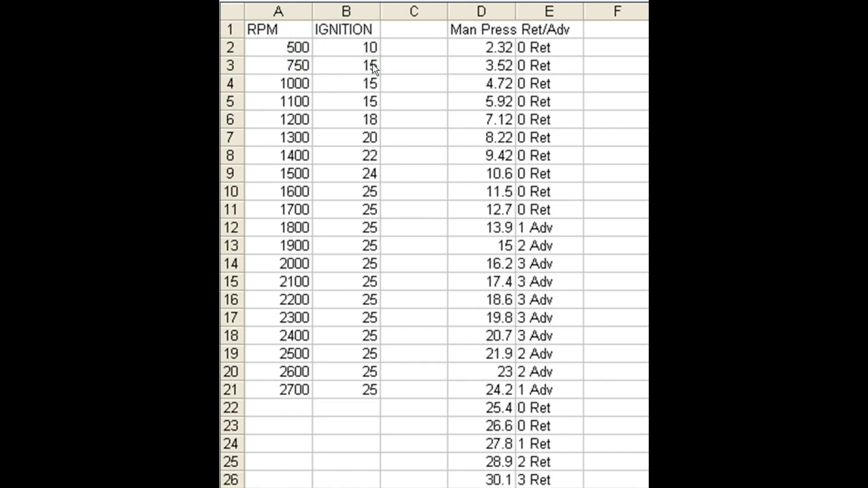
pyautogui.moveTo(321, 389)
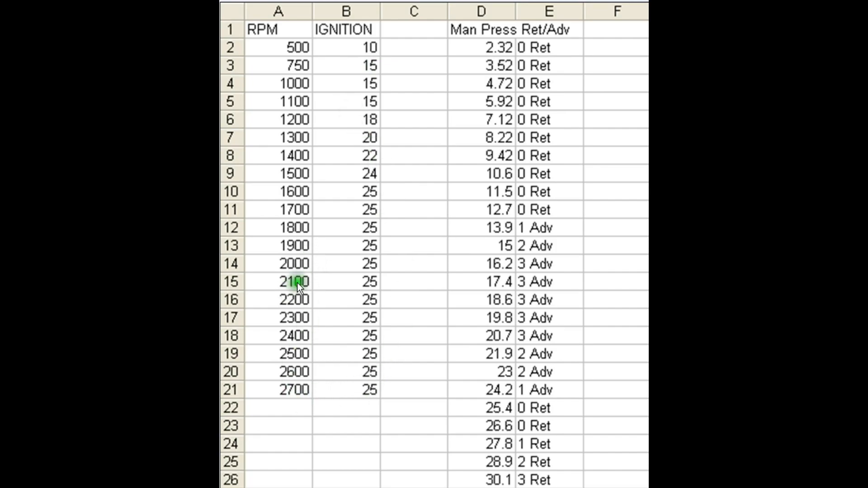
pyautogui.moveTo(356, 231)
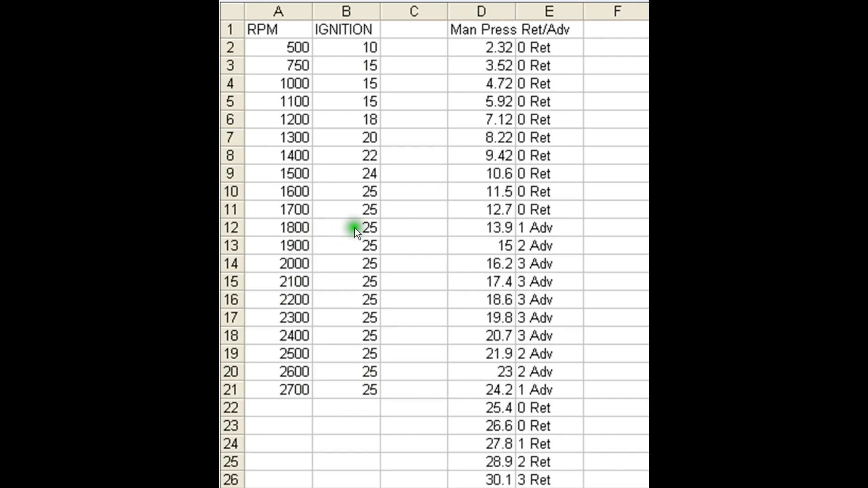
pyautogui.moveTo(358, 232)
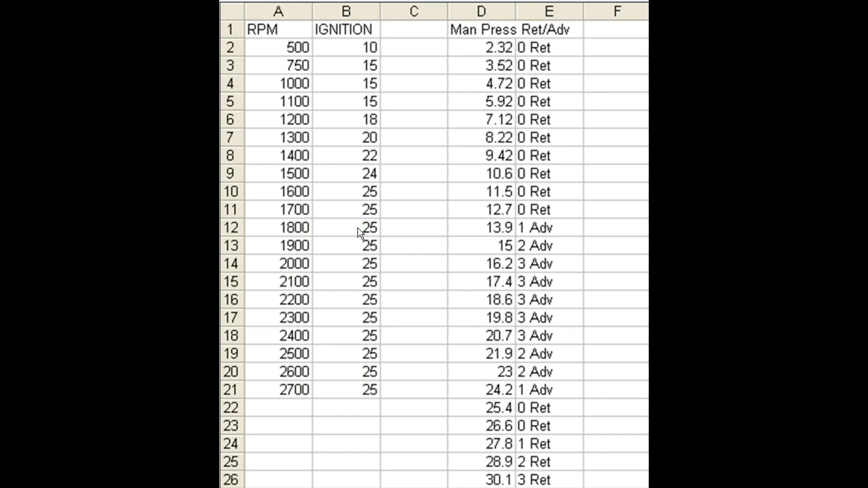
pyautogui.click(361, 229)
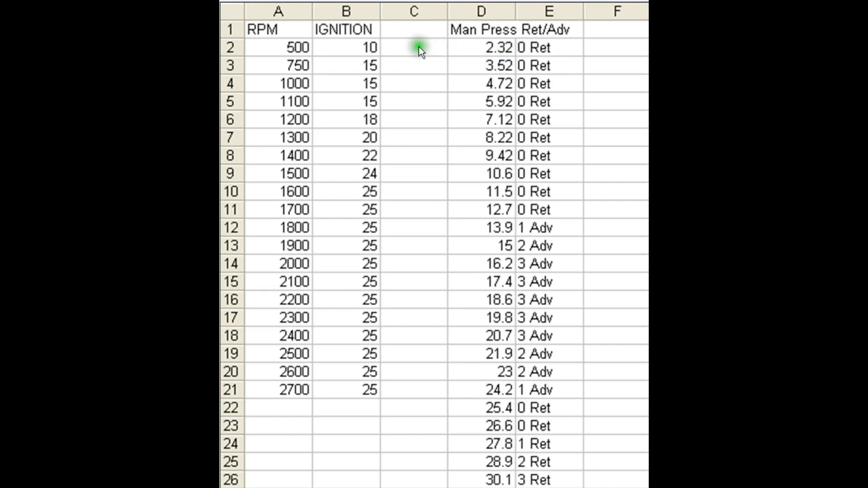
pyautogui.moveTo(299, 78)
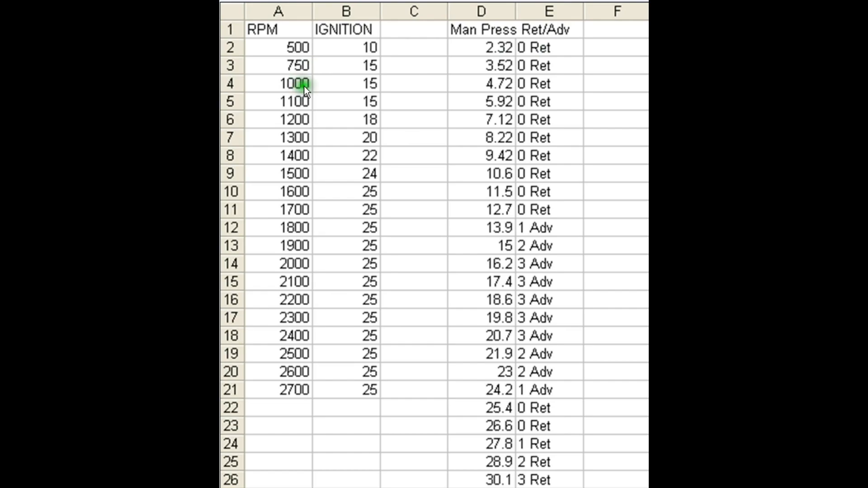
pyautogui.moveTo(537, 90)
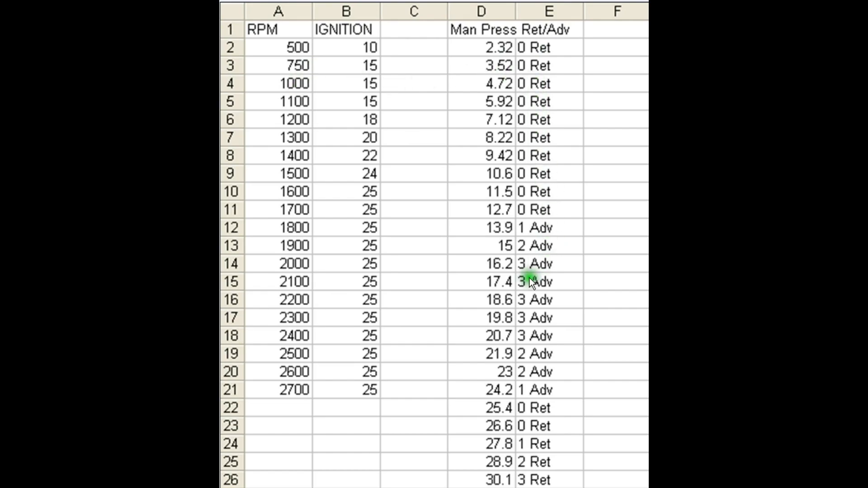
pyautogui.moveTo(558, 172)
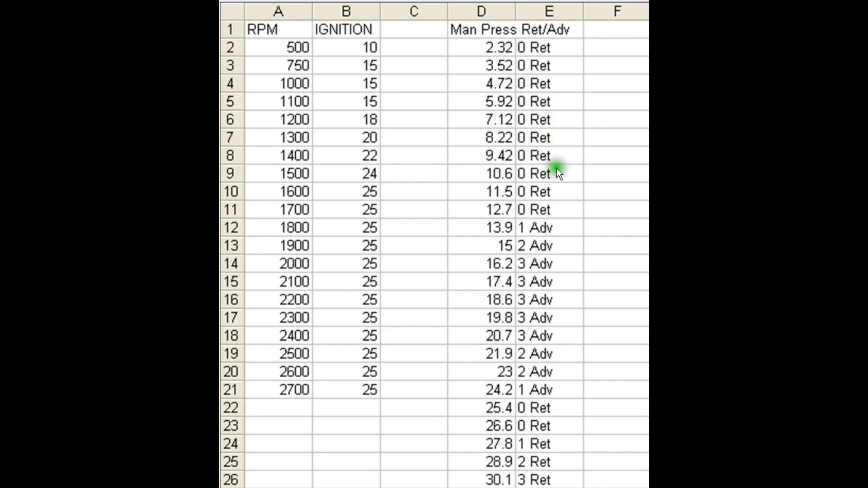
pyautogui.moveTo(543, 446)
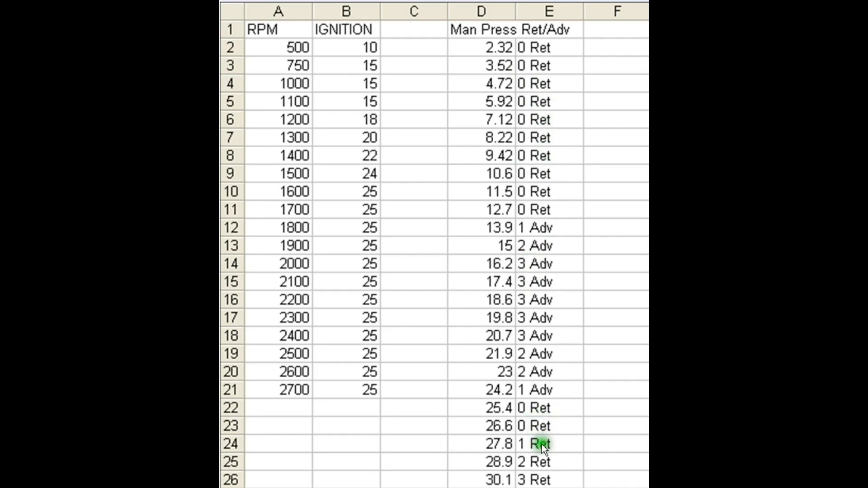
pyautogui.moveTo(334, 263)
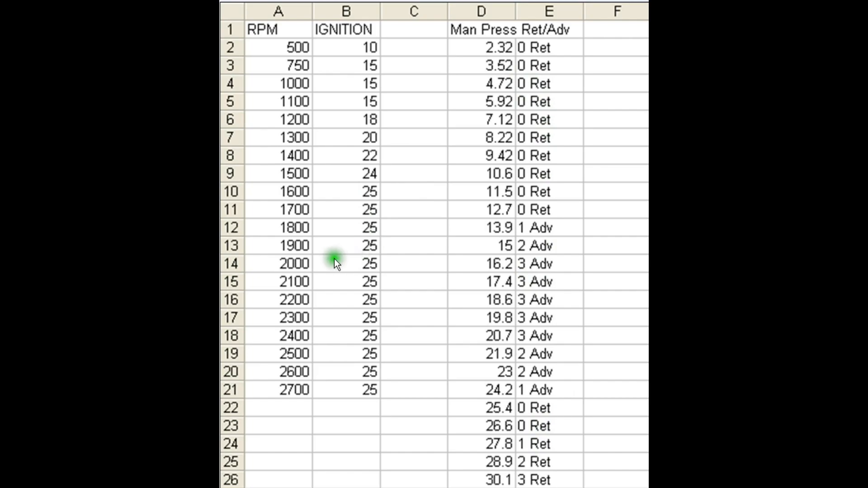
pyautogui.moveTo(298, 342)
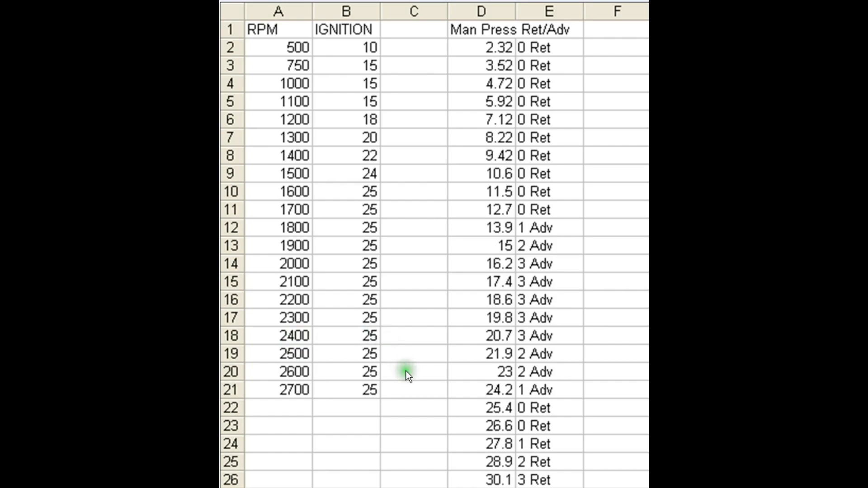
pyautogui.moveTo(519, 466)
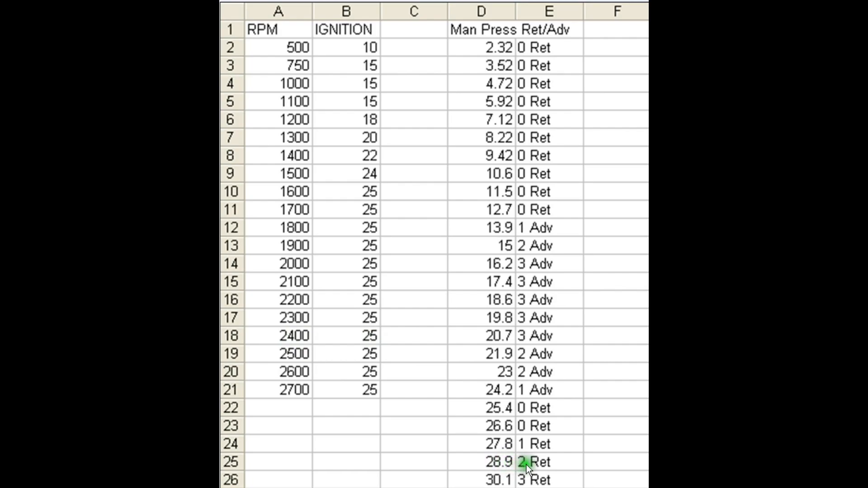
pyautogui.moveTo(471, 409)
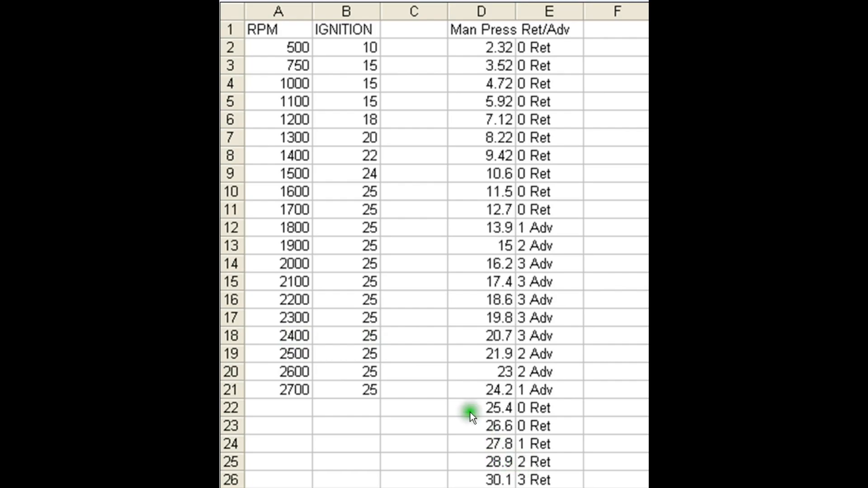
pyautogui.moveTo(368, 338)
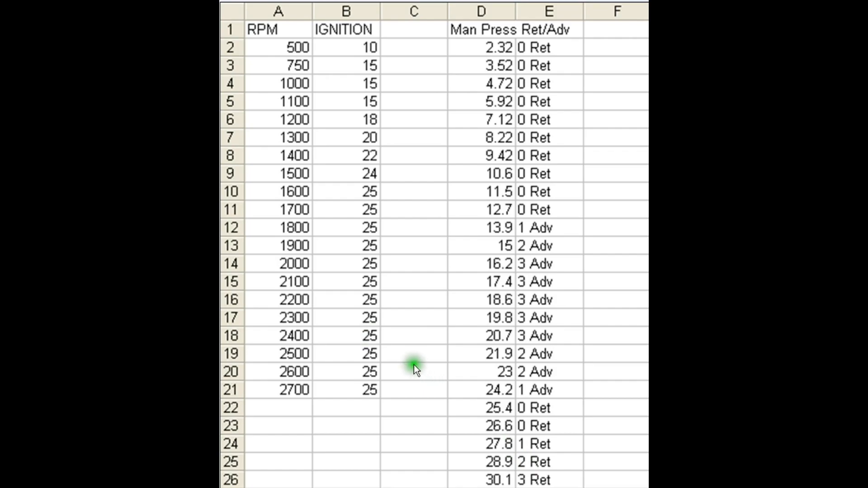
pyautogui.click(369, 354)
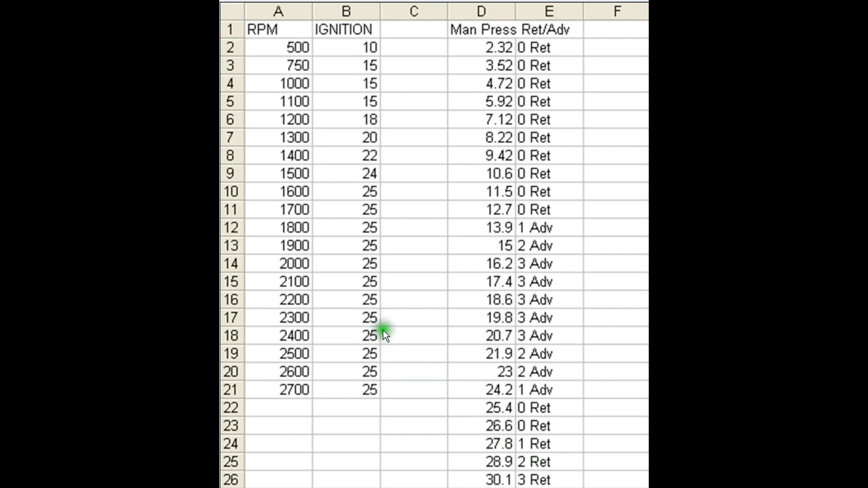
pyautogui.moveTo(394, 365)
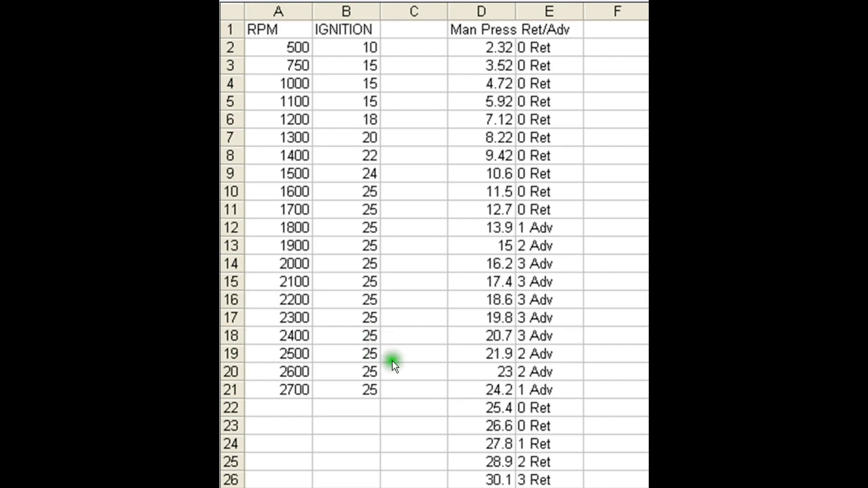
pyautogui.moveTo(367, 339)
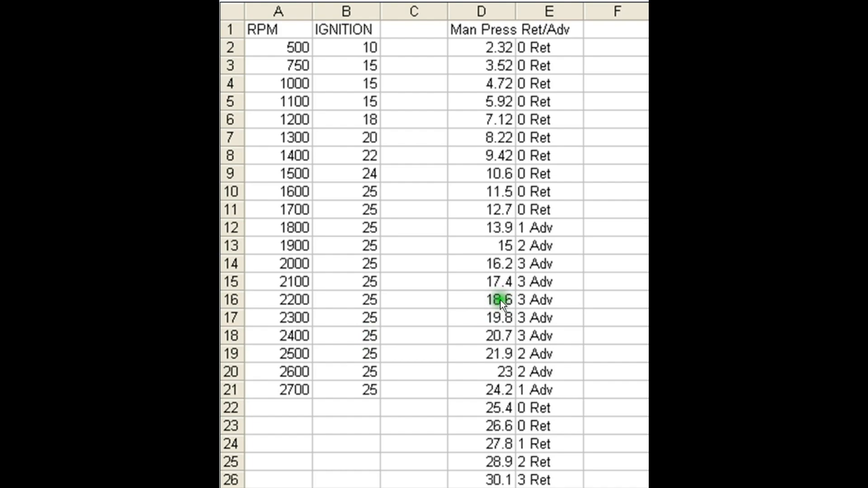
pyautogui.moveTo(532, 304)
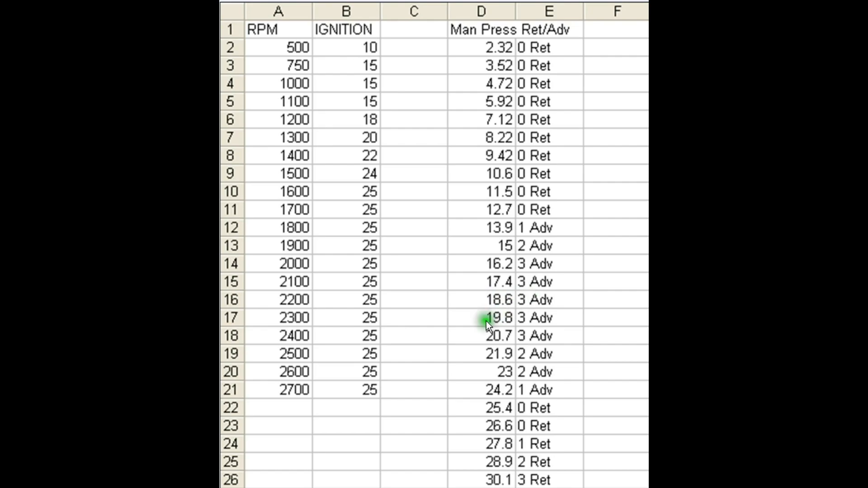
pyautogui.moveTo(369, 340)
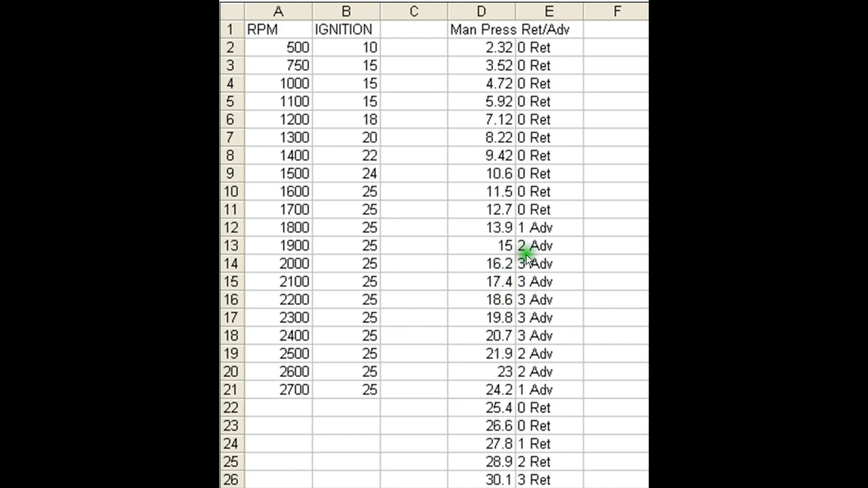
pyautogui.moveTo(535, 272)
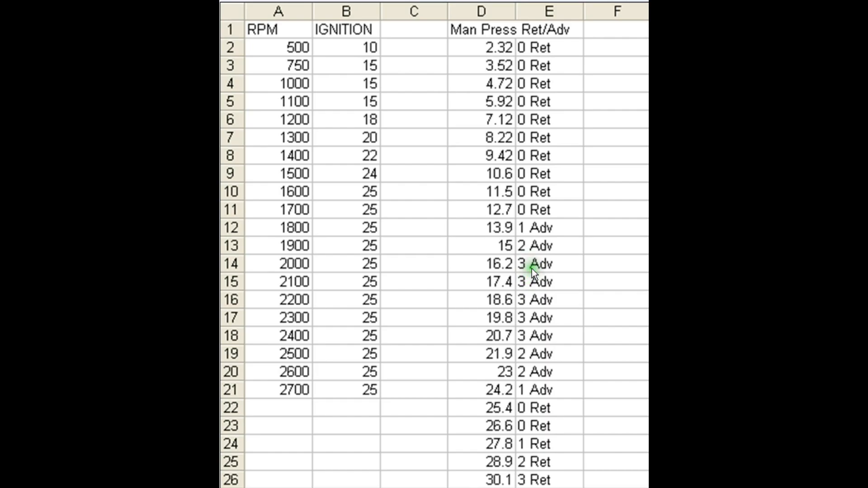
pyautogui.moveTo(537, 304)
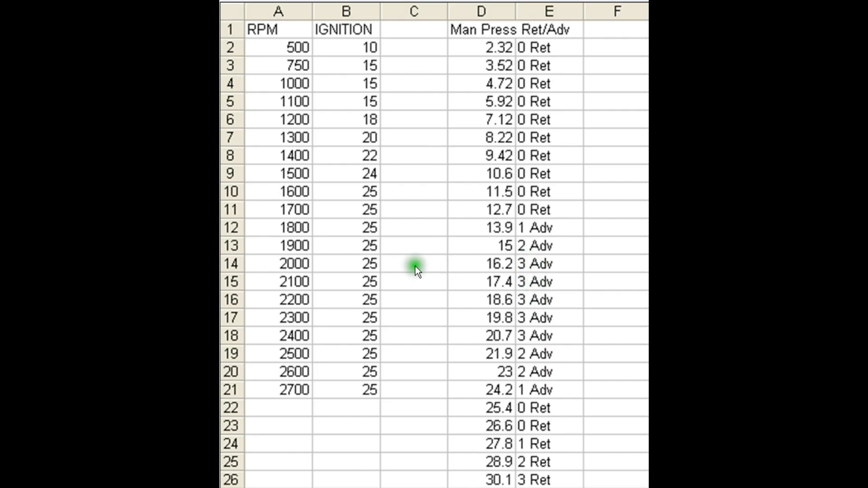
pyautogui.moveTo(368, 332)
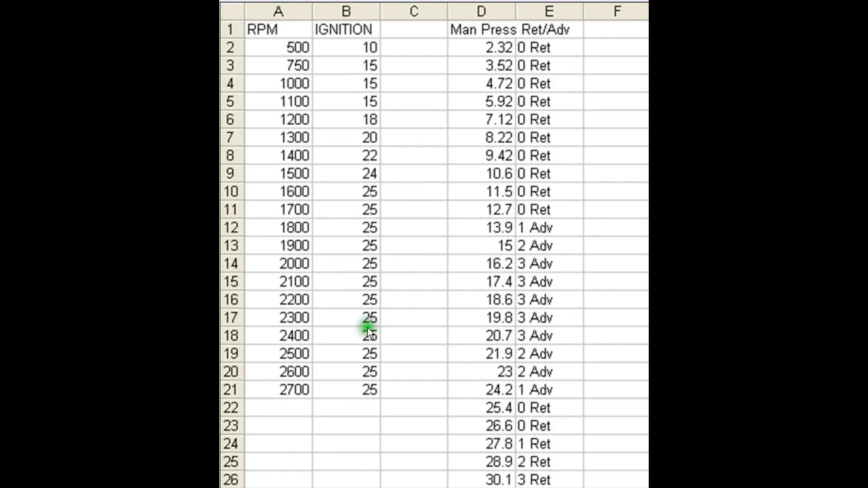
pyautogui.moveTo(304, 386)
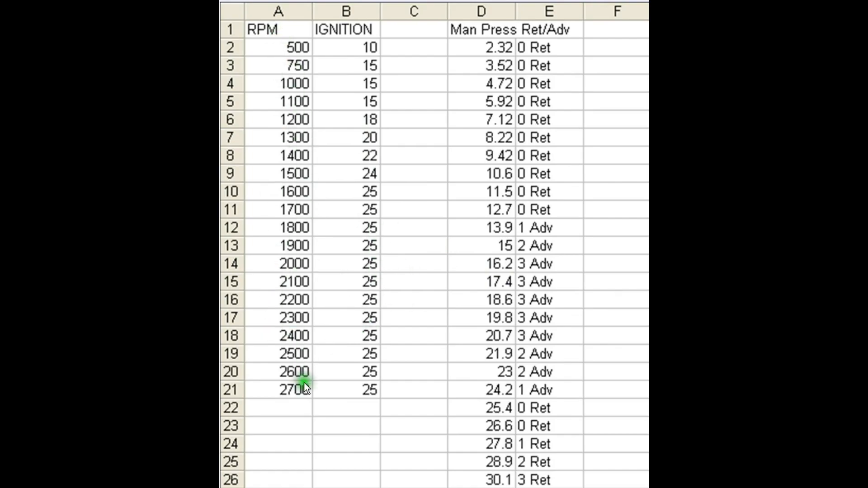
pyautogui.moveTo(381, 186)
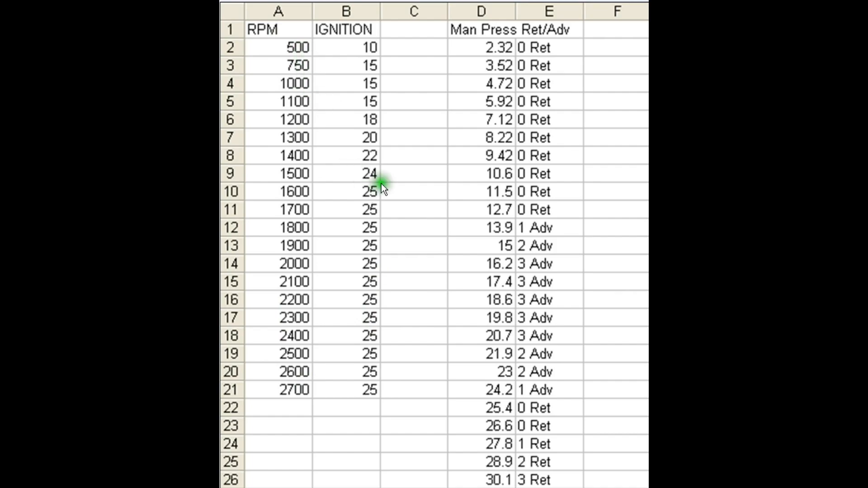
pyautogui.moveTo(472, 235)
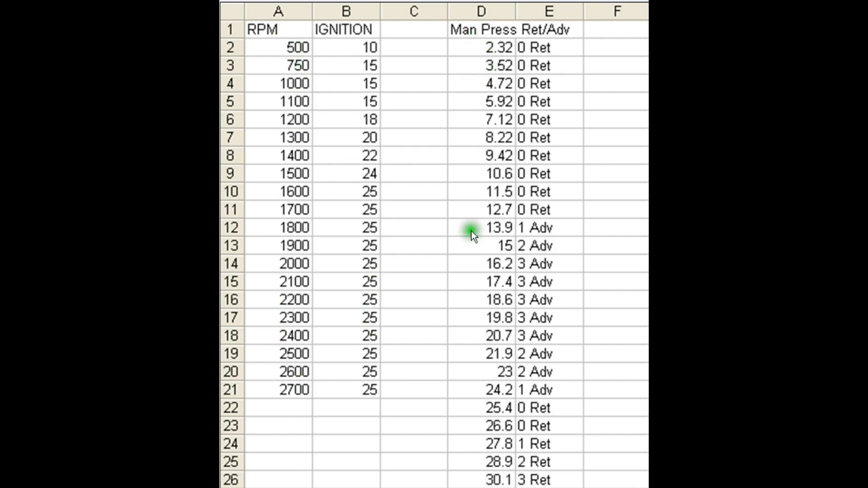
pyautogui.moveTo(493, 371)
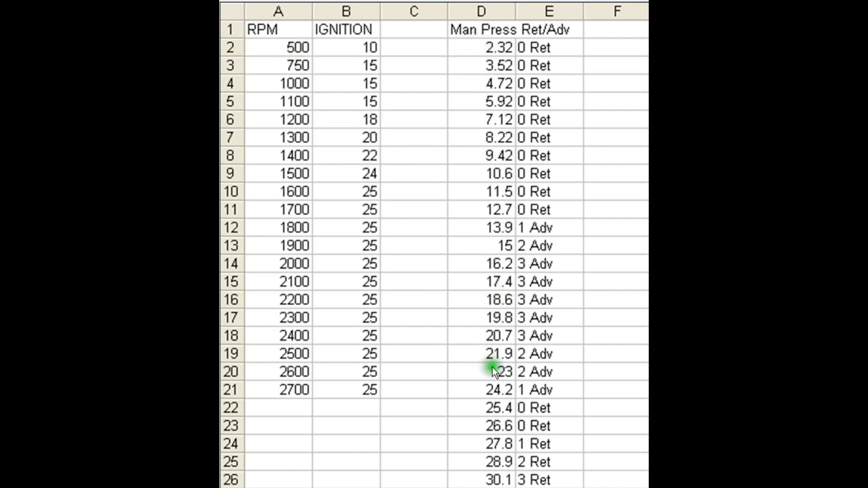
pyautogui.moveTo(483, 449)
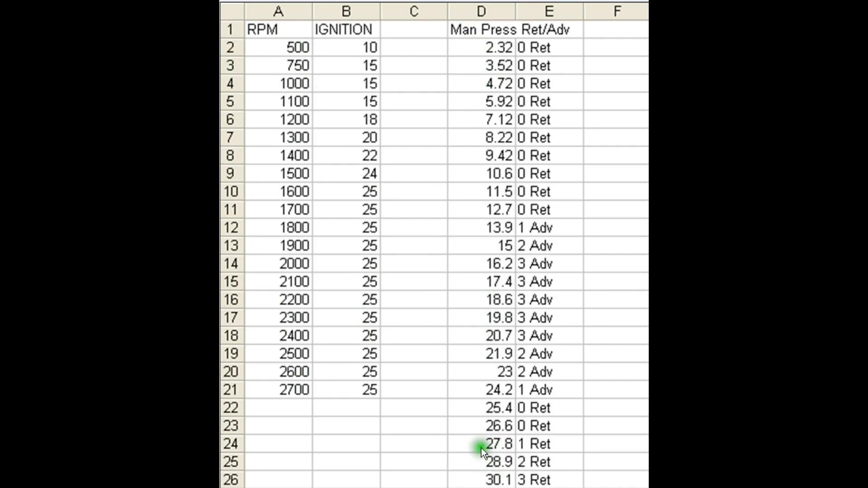
pyautogui.moveTo(493, 53)
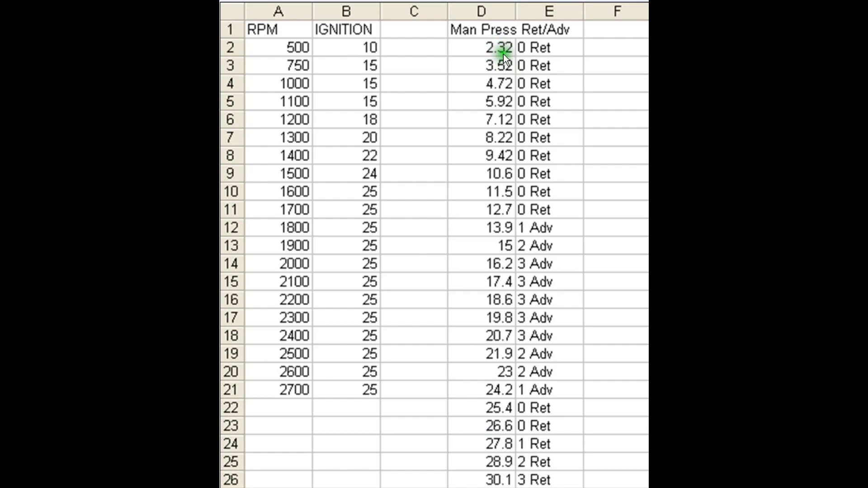
pyautogui.moveTo(512, 154)
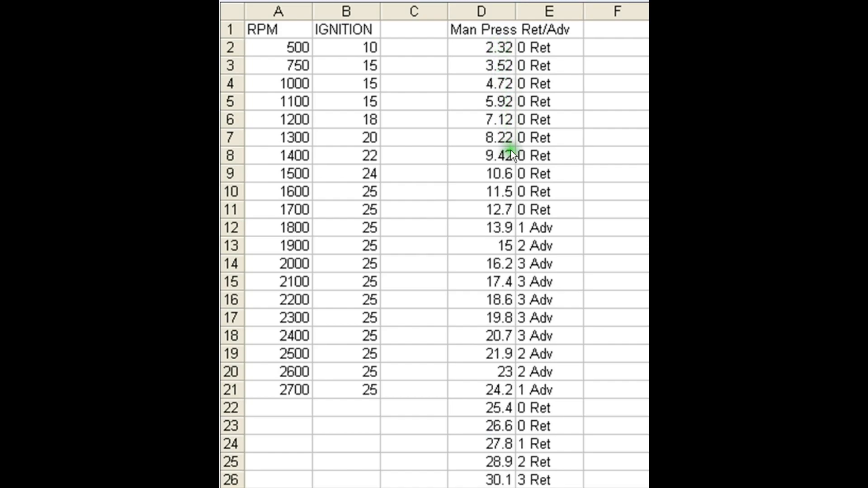
pyautogui.moveTo(338, 58)
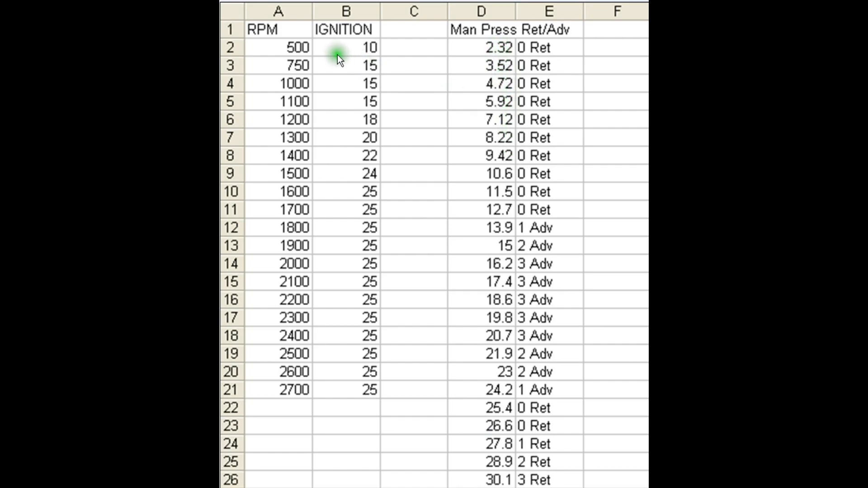
pyautogui.moveTo(489, 72)
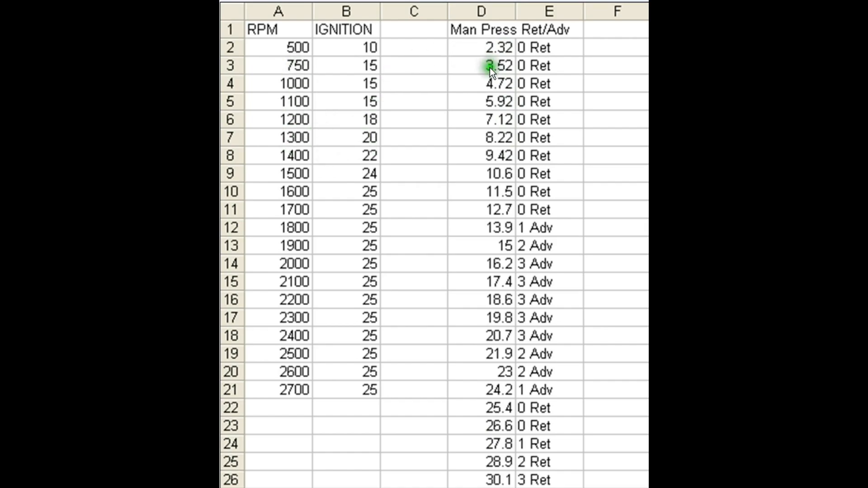
pyautogui.moveTo(540, 134)
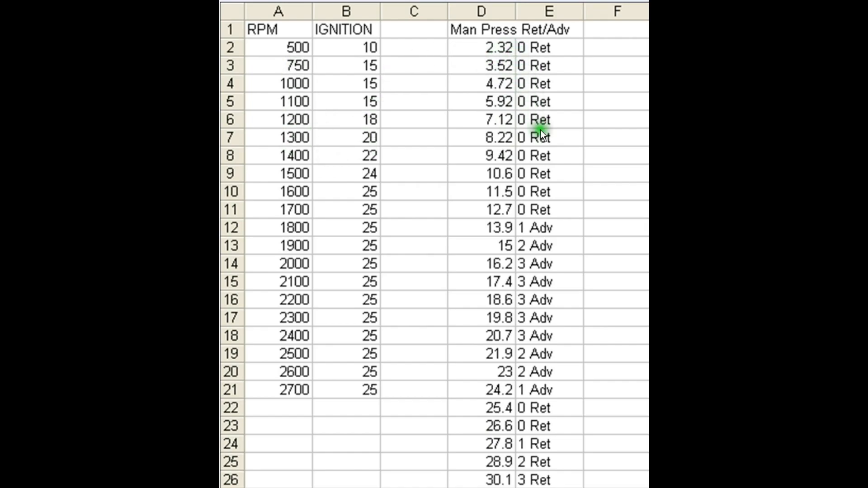
pyautogui.moveTo(551, 215)
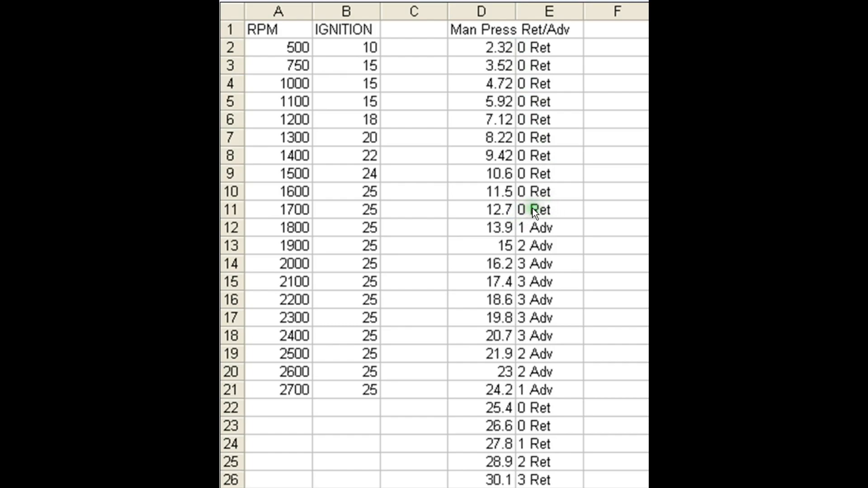
pyautogui.moveTo(312, 218)
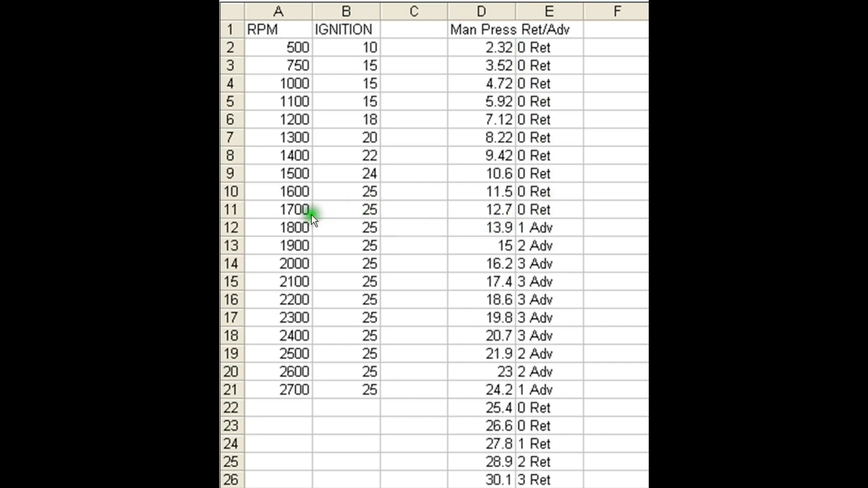
pyautogui.moveTo(531, 137)
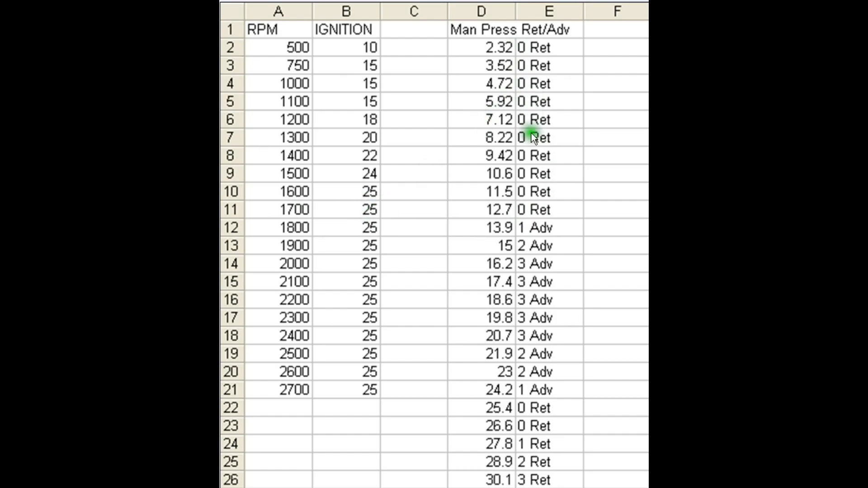
pyautogui.moveTo(534, 211)
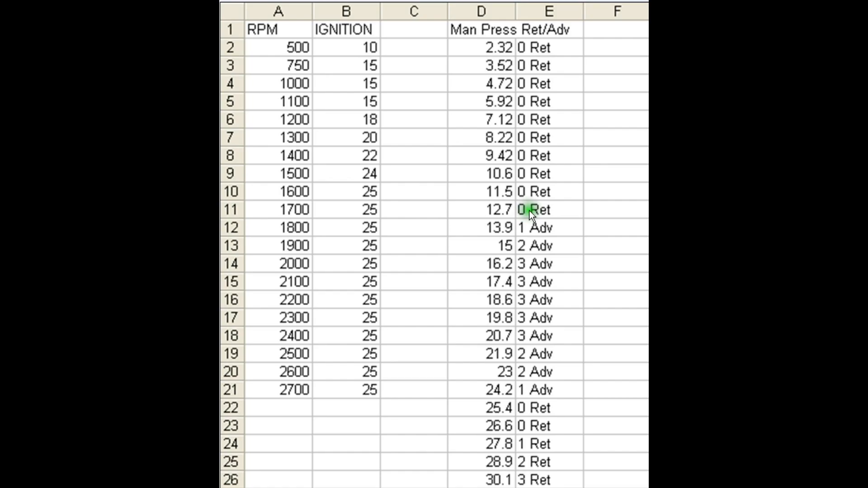
pyautogui.moveTo(387, 265)
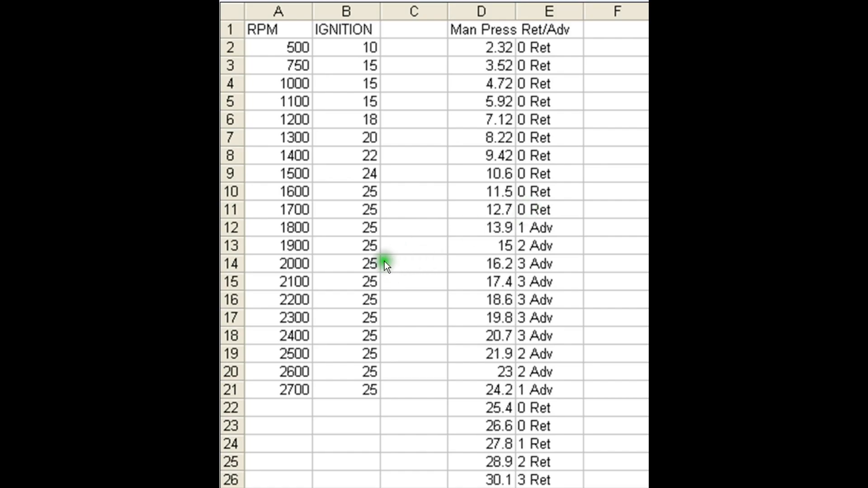
pyautogui.moveTo(559, 169)
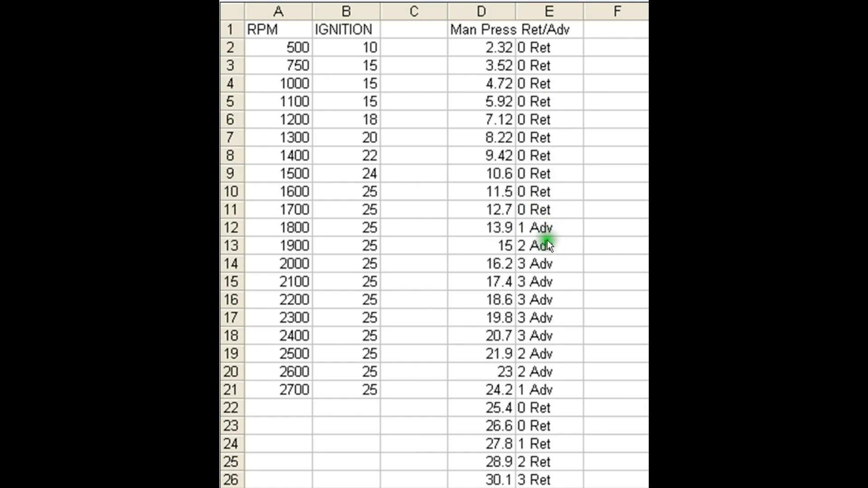
pyautogui.moveTo(545, 232)
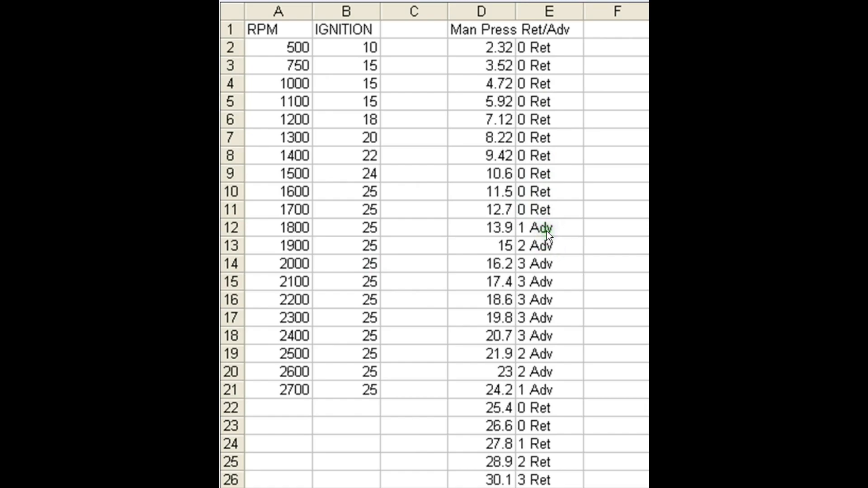
pyautogui.moveTo(545, 229)
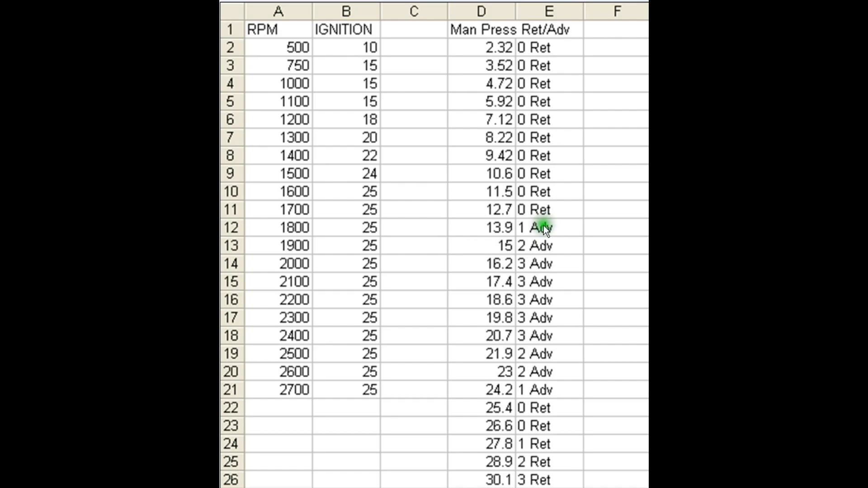
pyautogui.moveTo(548, 249)
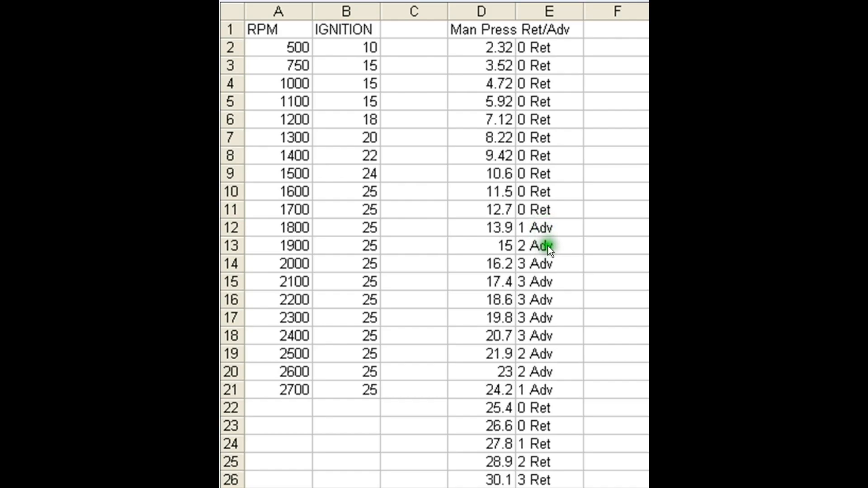
pyautogui.moveTo(545, 356)
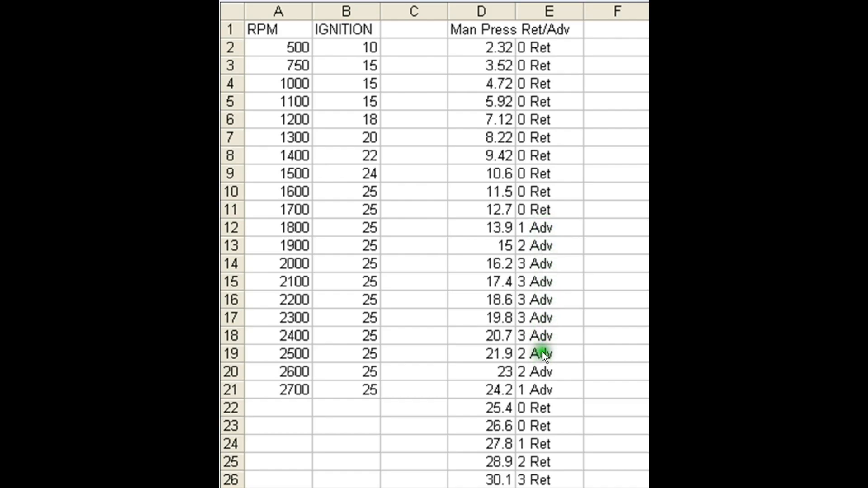
pyautogui.moveTo(540, 365)
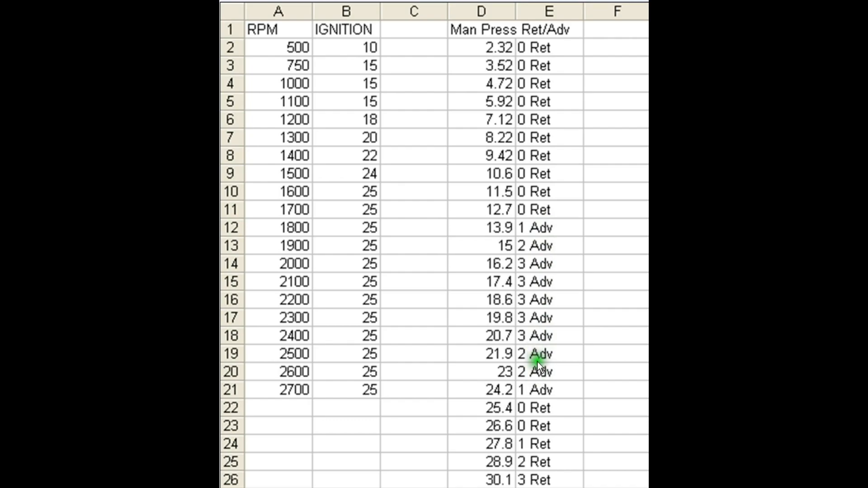
pyautogui.moveTo(537, 368)
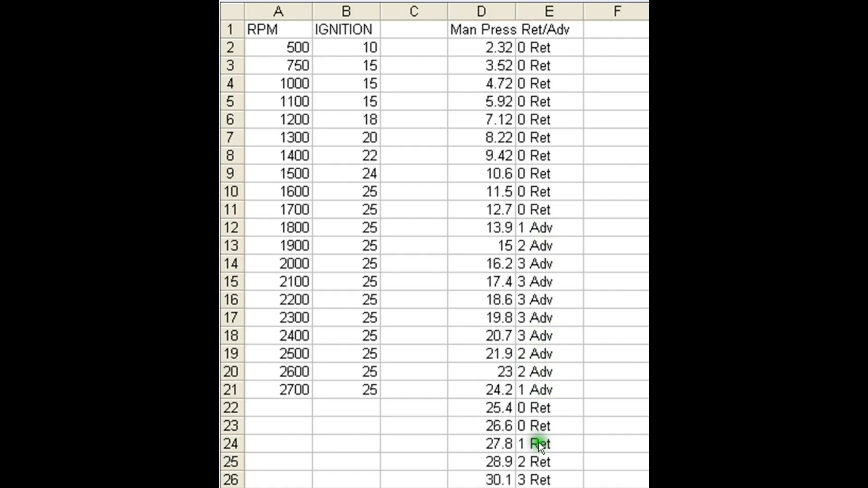
pyautogui.moveTo(540, 462)
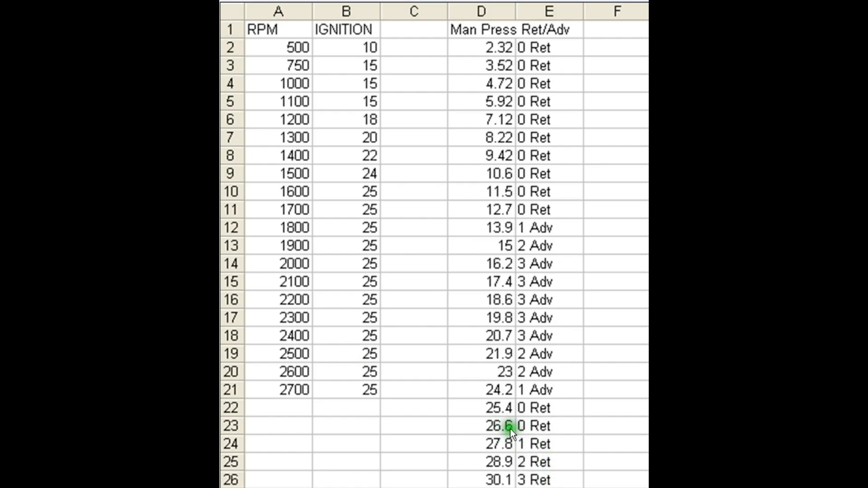
pyautogui.moveTo(508, 414)
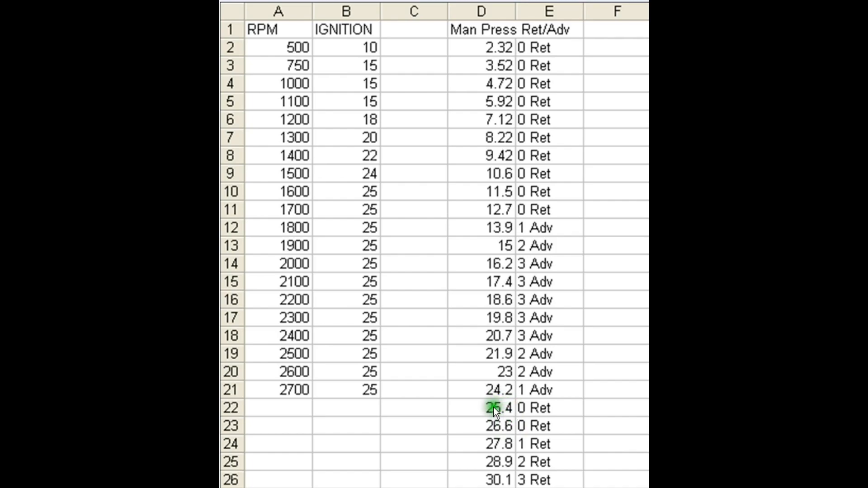
pyautogui.moveTo(529, 419)
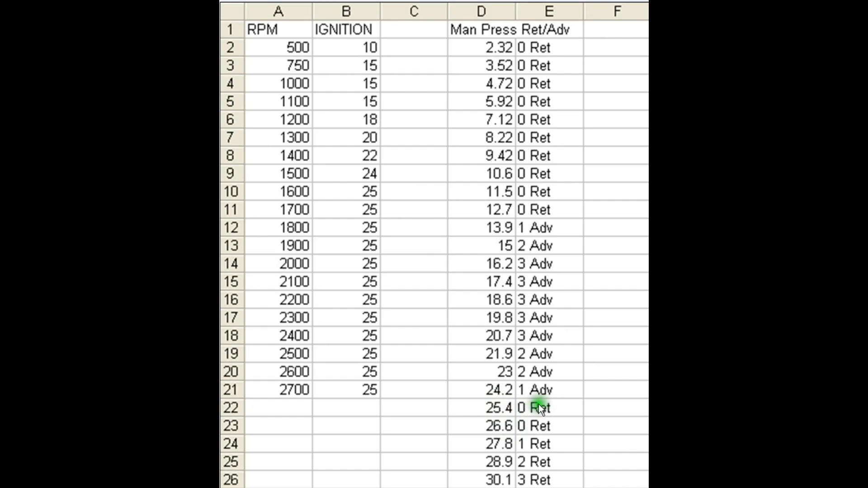
pyautogui.moveTo(526, 391)
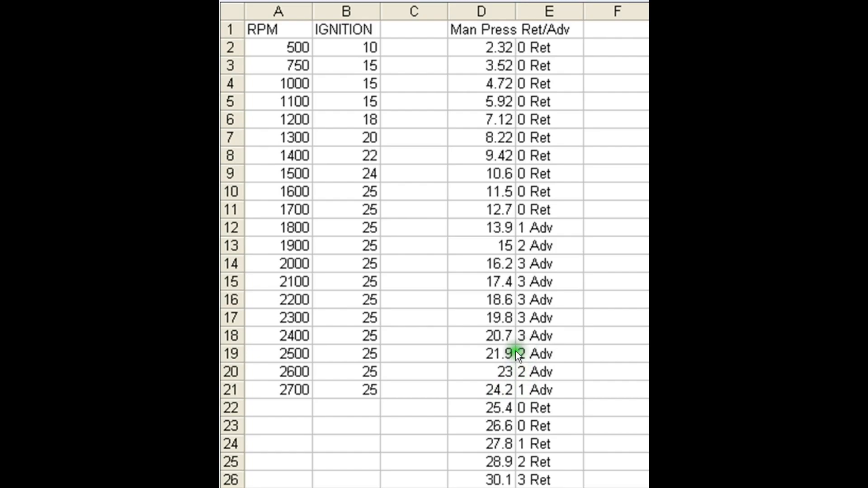
pyautogui.moveTo(509, 343)
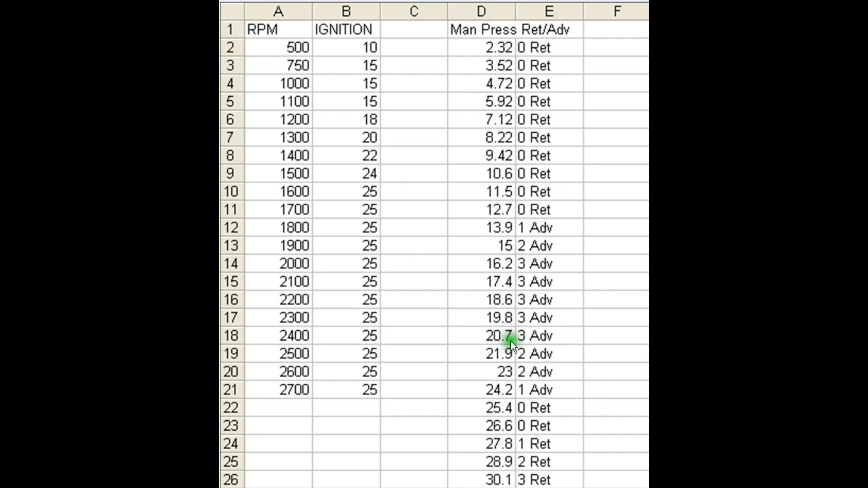
pyautogui.moveTo(519, 353)
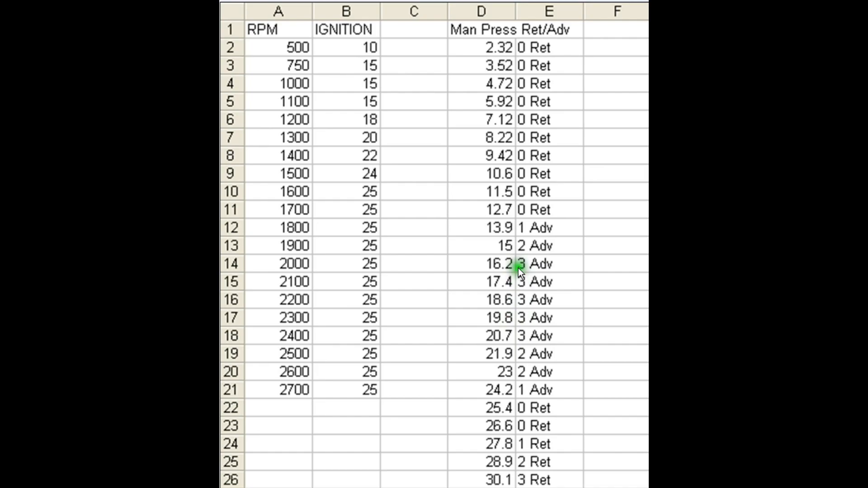
pyautogui.moveTo(513, 247)
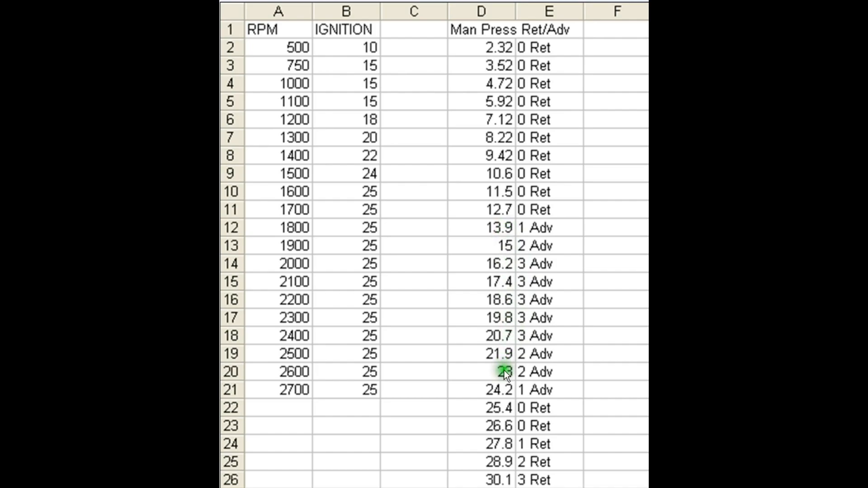
pyautogui.moveTo(510, 346)
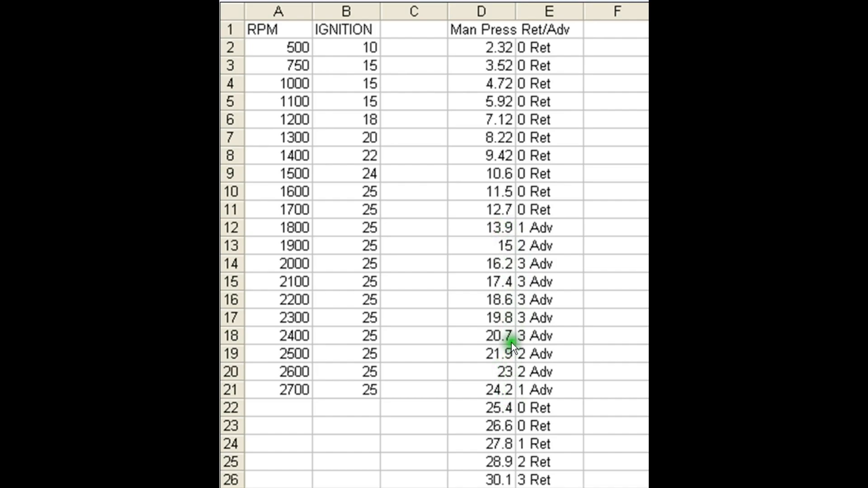
pyautogui.moveTo(509, 279)
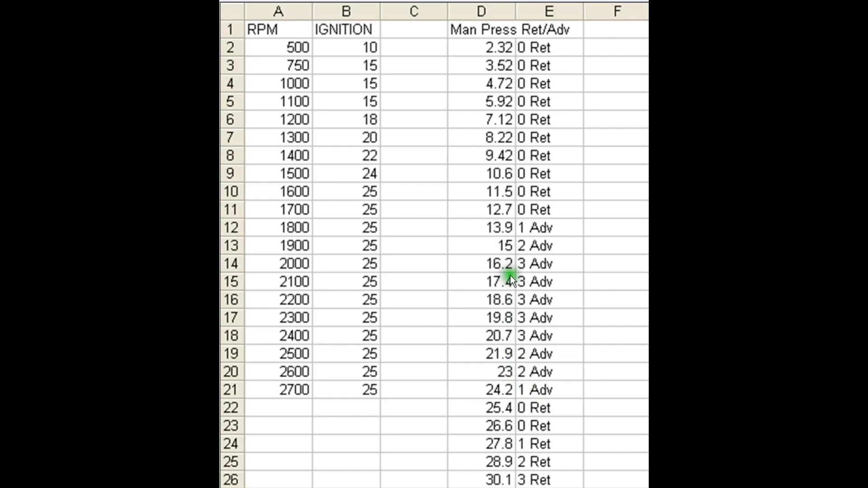
pyautogui.moveTo(511, 247)
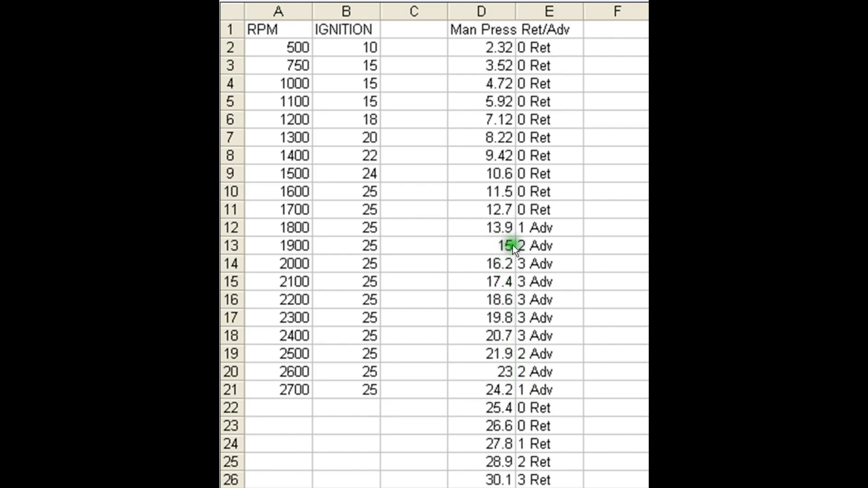